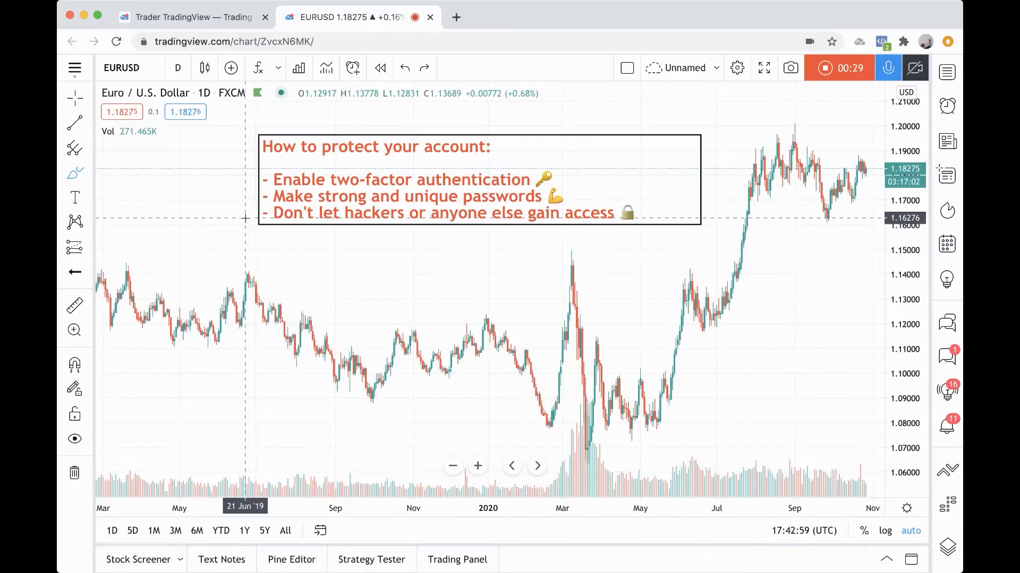
Step: Open the chart's main menu for layout and account options, closing and reopening it once
{"action": "left_click", "coordinate": [74, 68]}
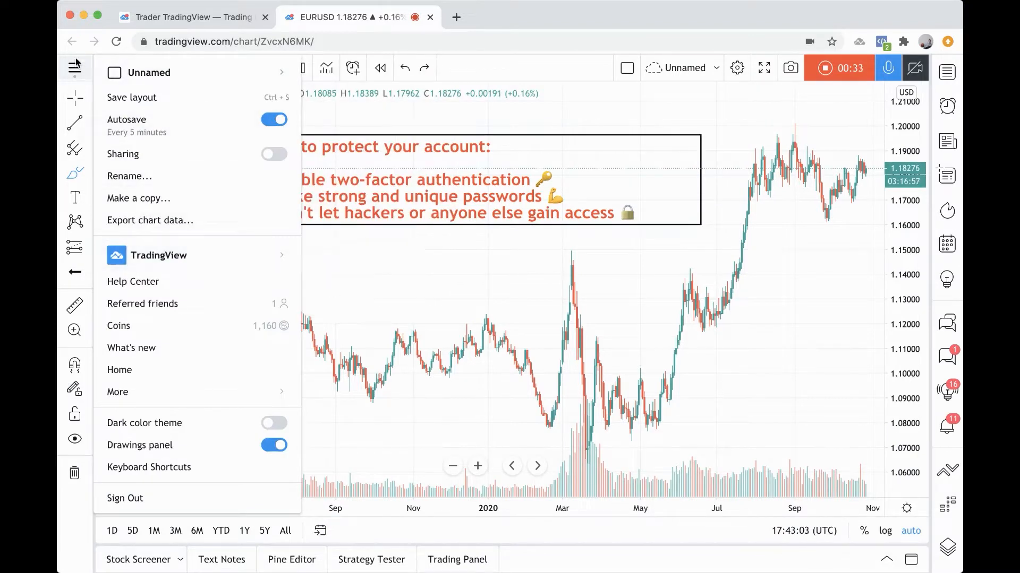
{"action": "left_click", "coordinate": [75, 69]}
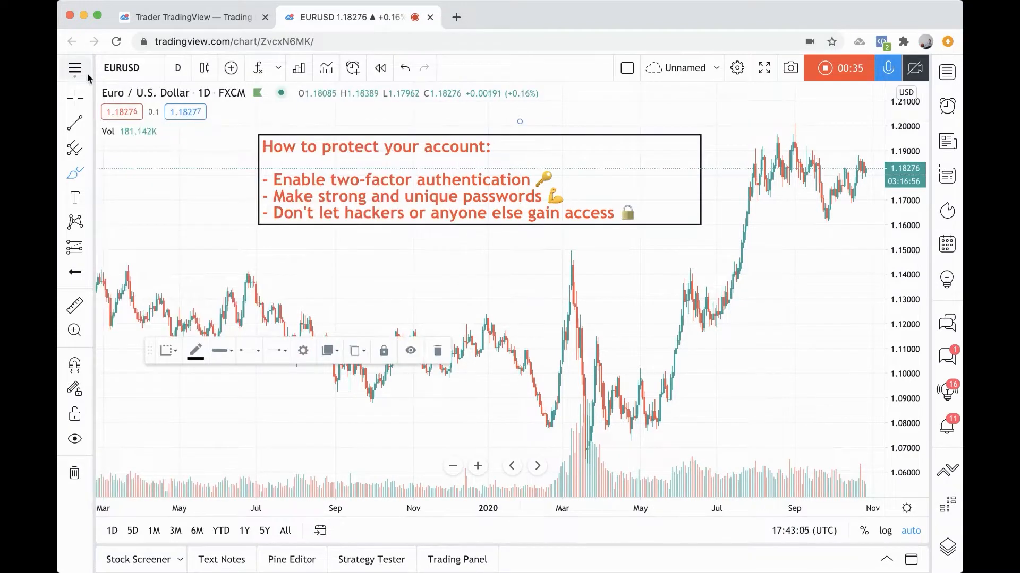
{"action": "left_click", "coordinate": [74, 67]}
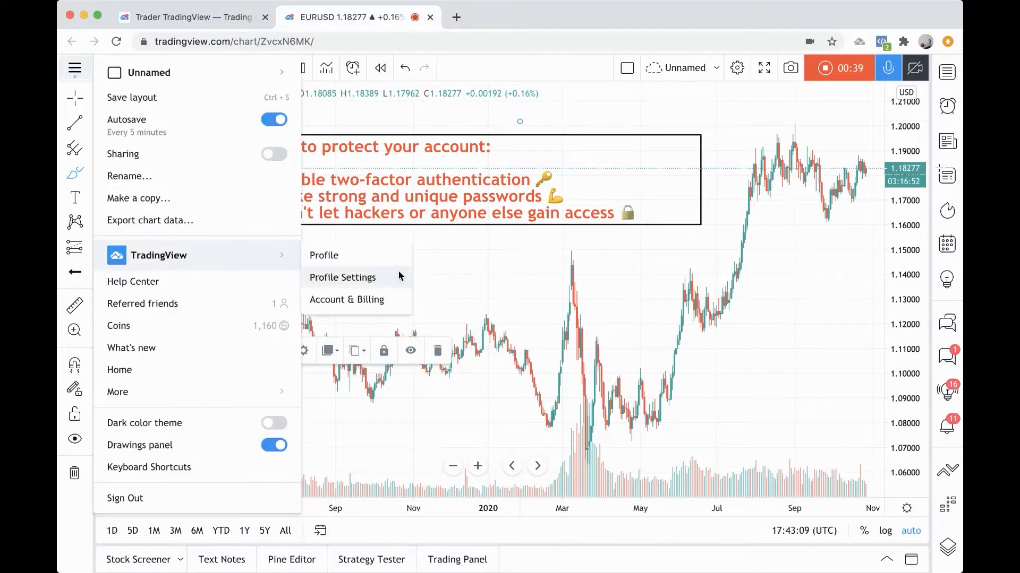
{"action": "mouse_move", "coordinate": [446, 266]}
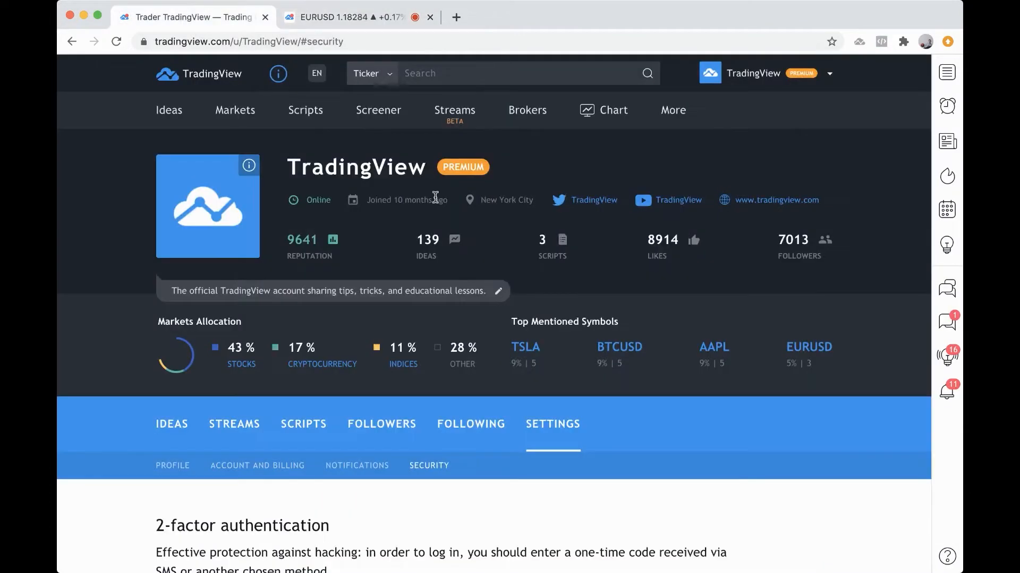
{"action": "mouse_move", "coordinate": [279, 263]}
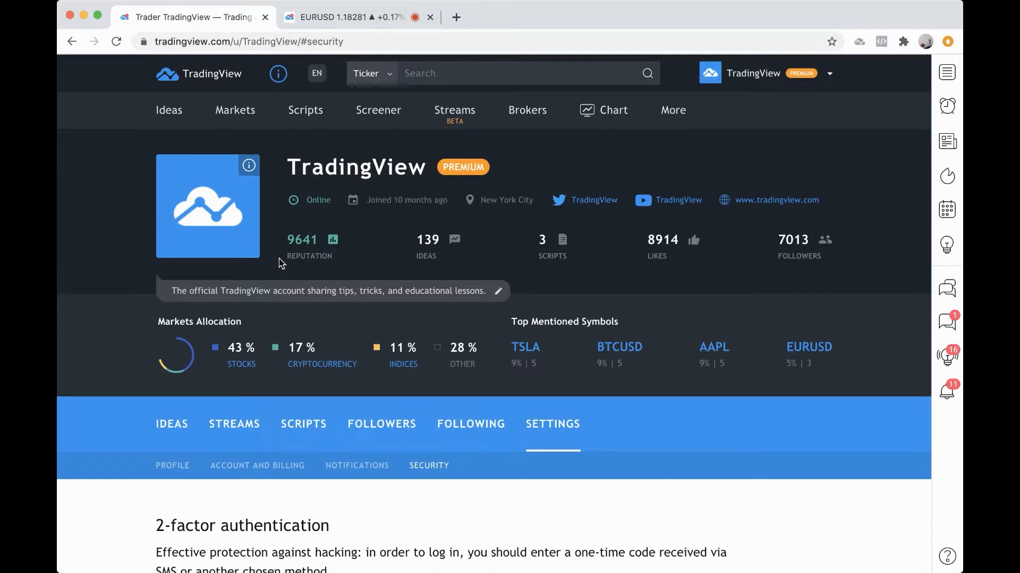
{"action": "mouse_move", "coordinate": [180, 140]}
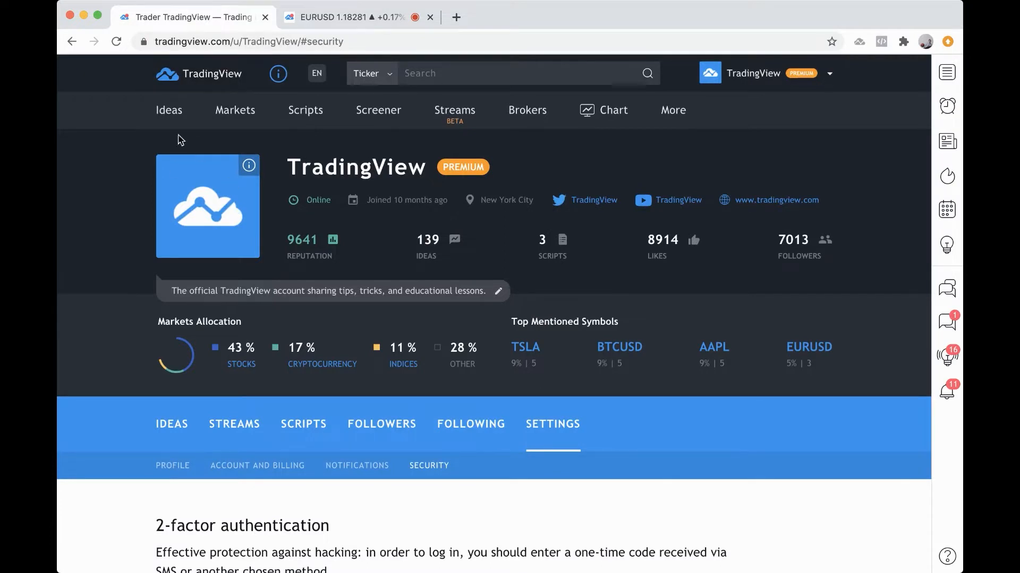
Step: Open Profile settings from the account dropdown to show public info and private details
{"action": "left_click", "coordinate": [304, 110]}
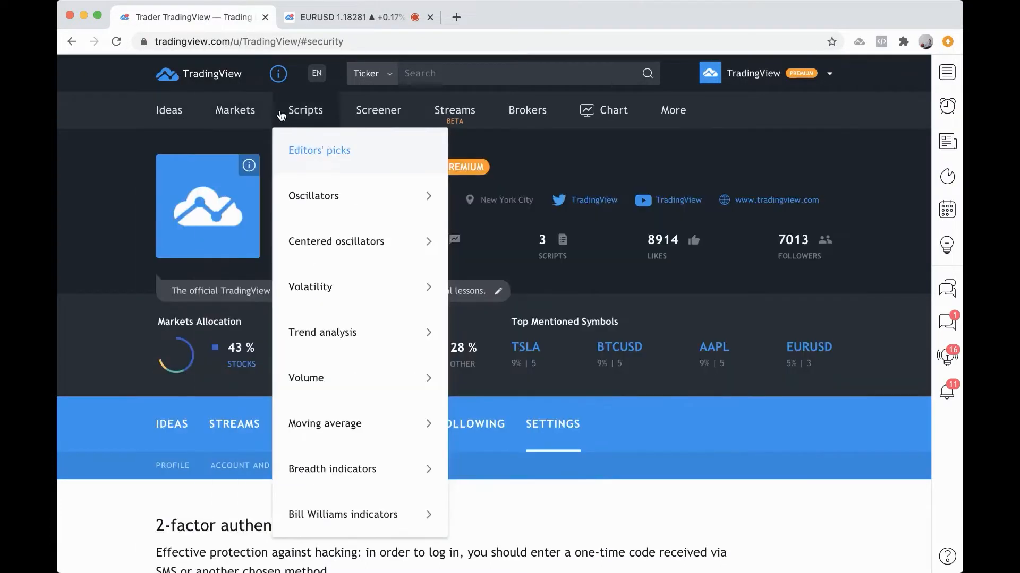
{"action": "left_click", "coordinate": [378, 110]}
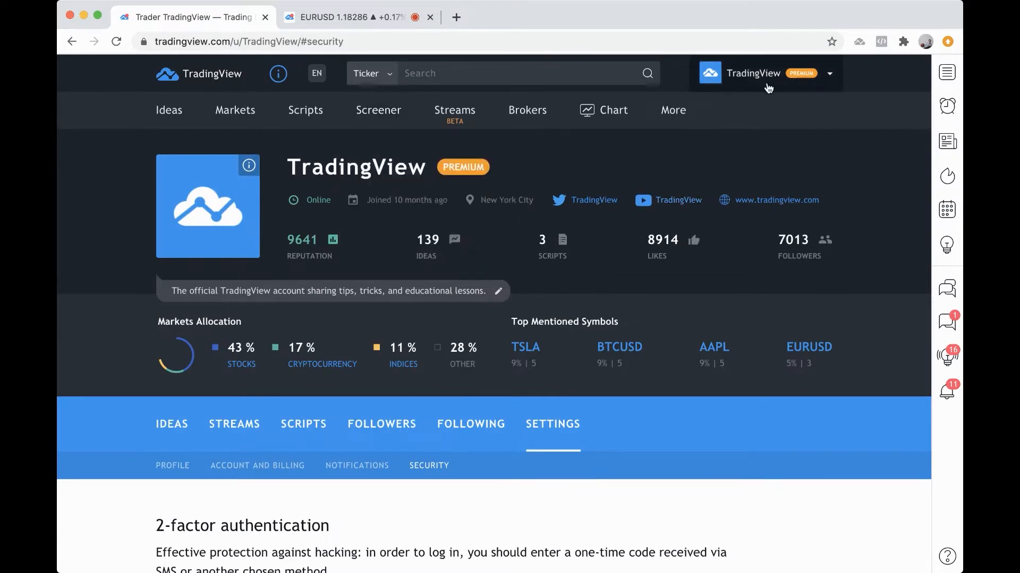
{"action": "left_click", "coordinate": [765, 72]}
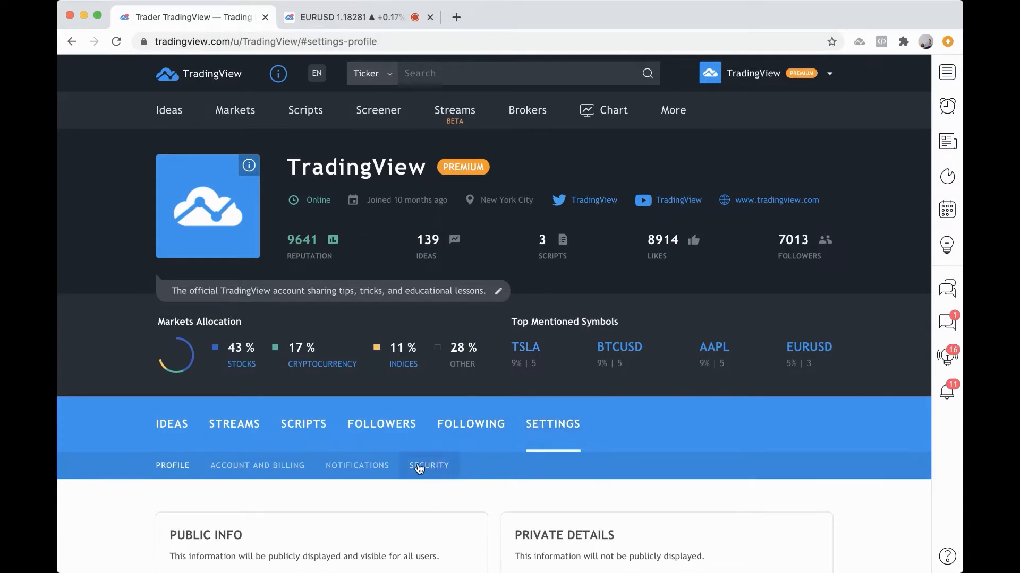
Step: Switch to the Security tab and scroll down to the 2-factor authentication options
{"action": "left_click", "coordinate": [429, 466]}
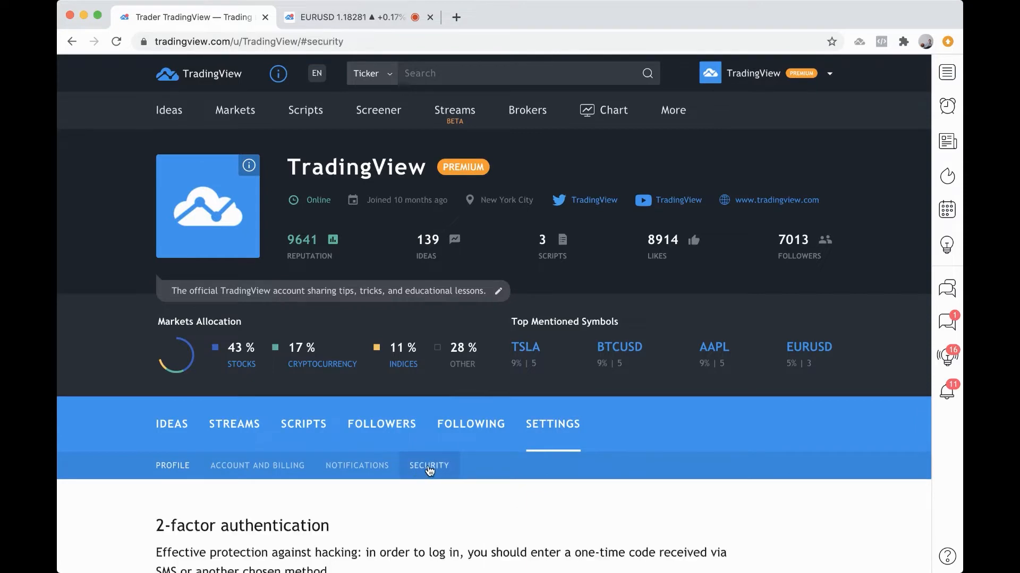
{"action": "scroll", "scroll_direction": "down", "scroll_amount": 3}
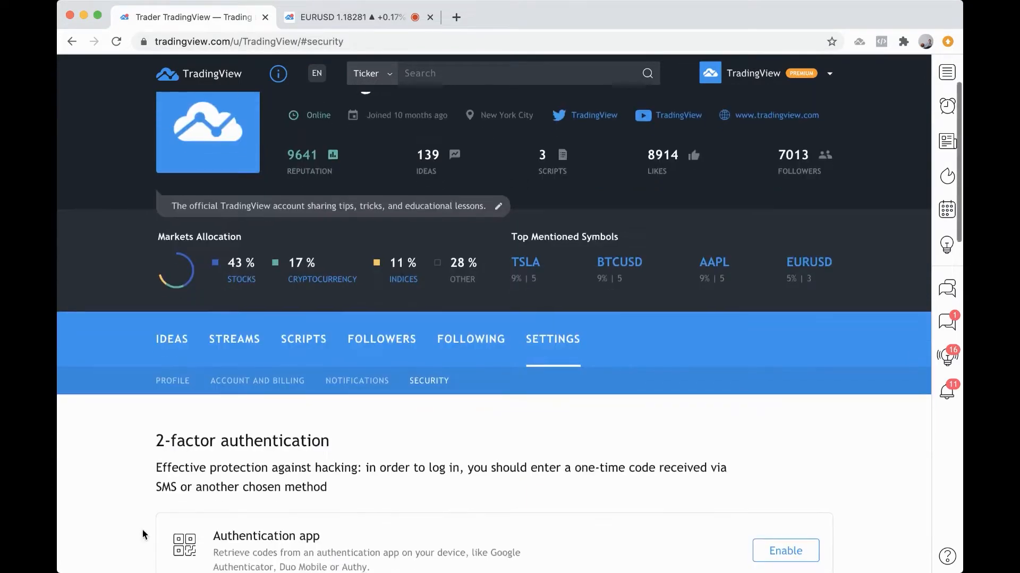
{"action": "scroll", "scroll_direction": "down", "scroll_amount": 3}
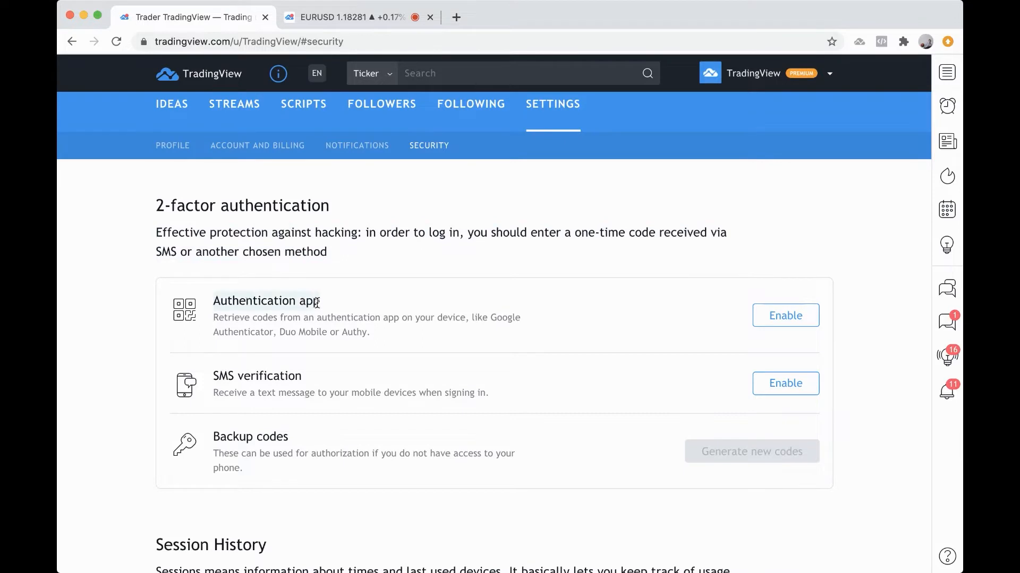
{"action": "mouse_move", "coordinate": [223, 376]}
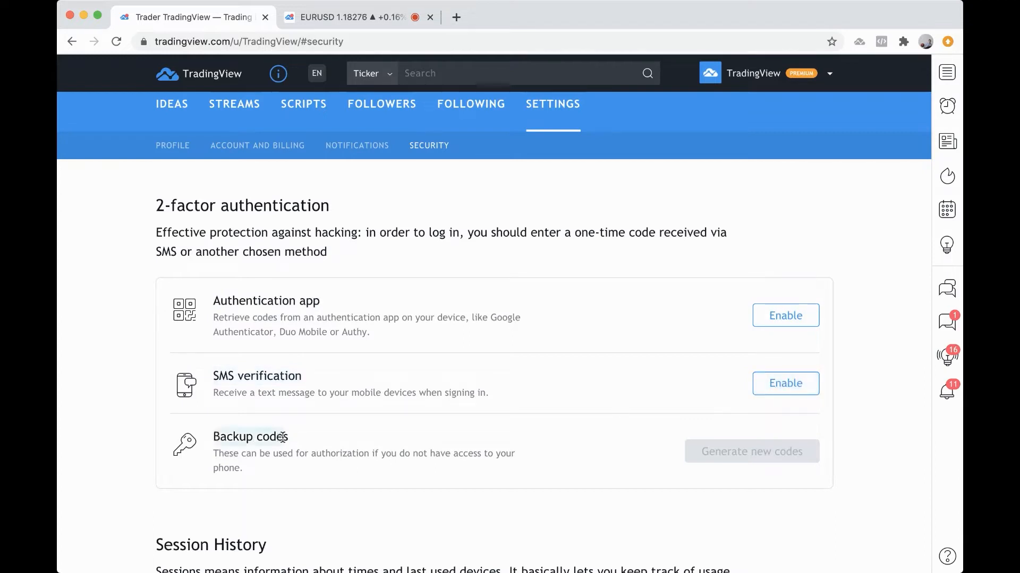
{"action": "mouse_move", "coordinate": [255, 377]}
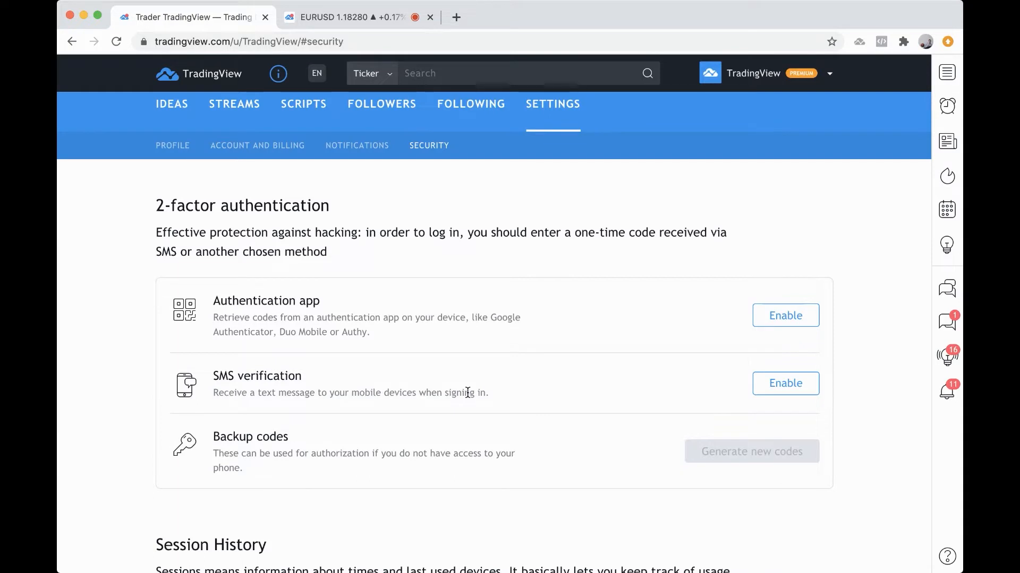
{"action": "mouse_move", "coordinate": [785, 383]}
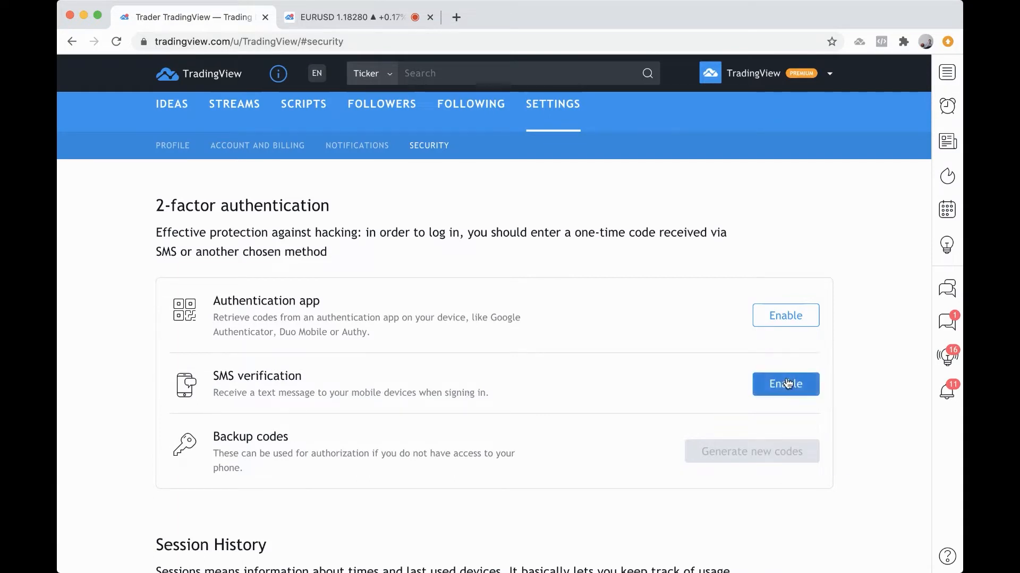
Step: Open and dismiss the SMS verification phone-number prompt twice, then return to the EURUSD chart
{"action": "left_click", "coordinate": [785, 383]}
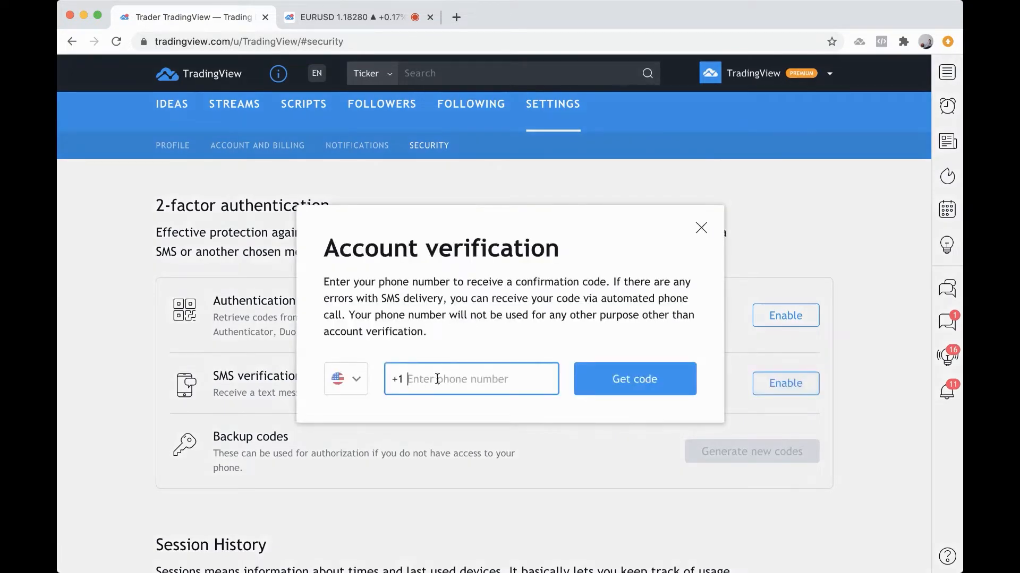
{"action": "mouse_move", "coordinate": [634, 379]}
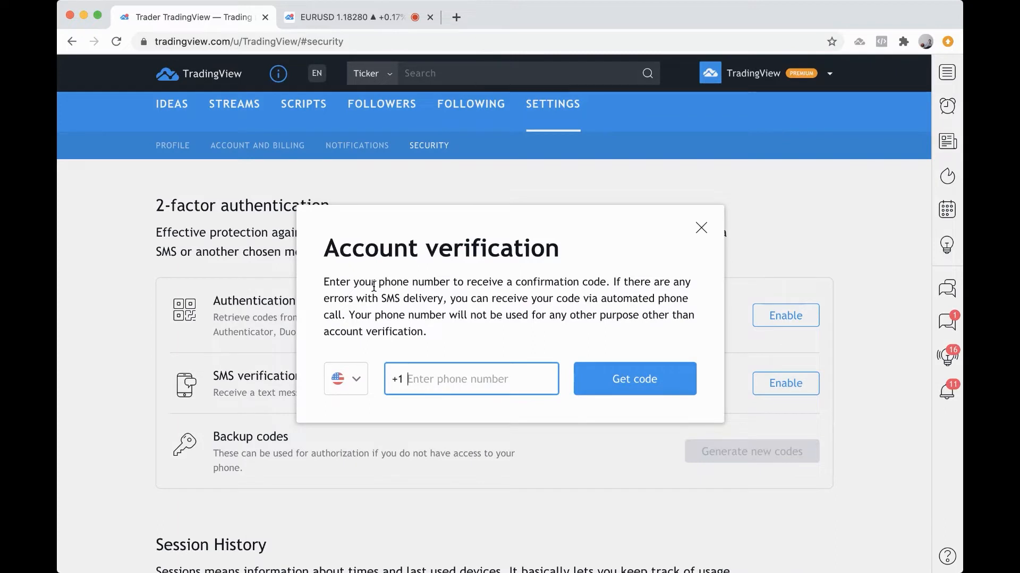
{"action": "left_click", "coordinate": [701, 228]}
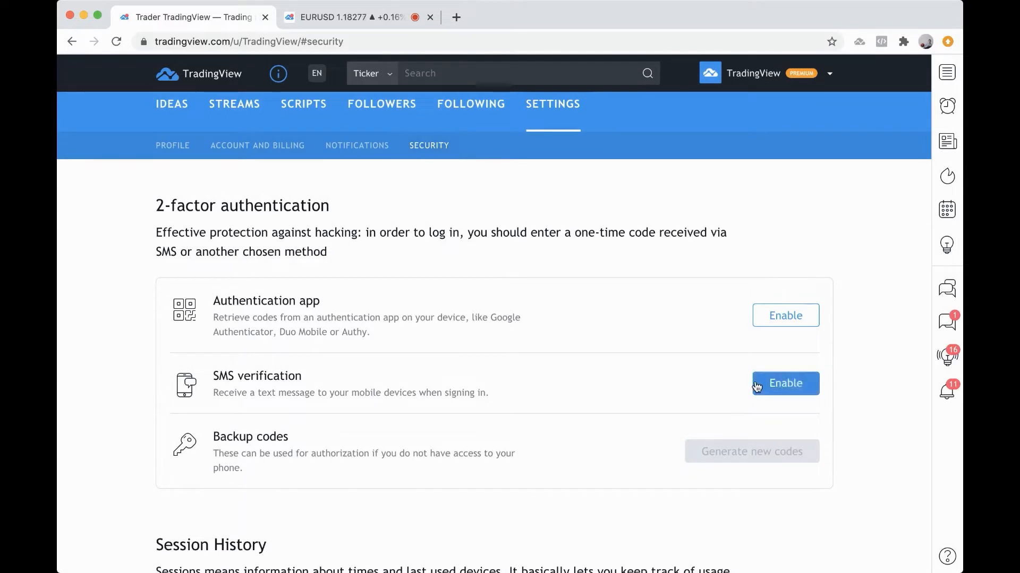
{"action": "left_click", "coordinate": [785, 383]}
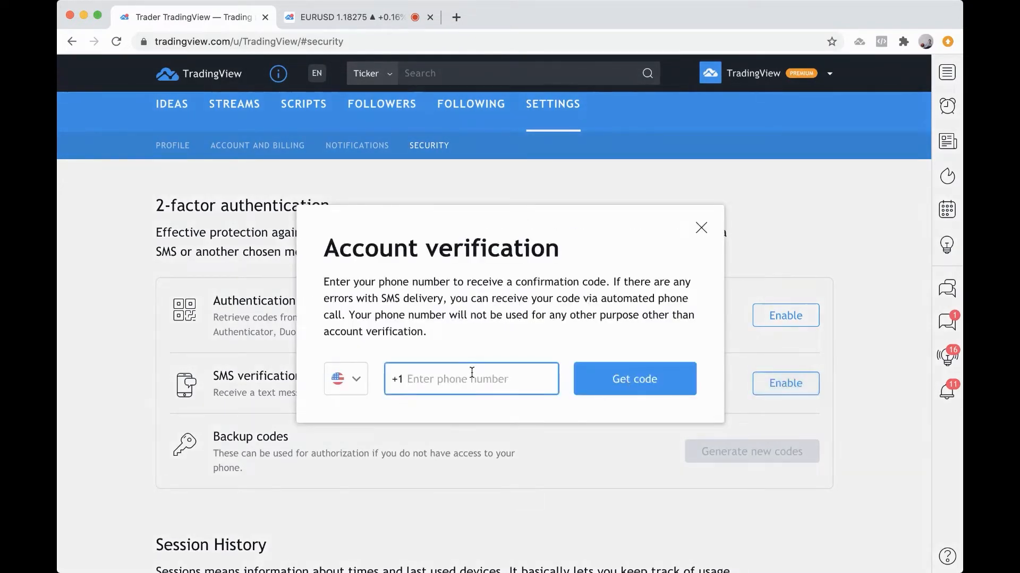
{"action": "left_click", "coordinate": [701, 228]}
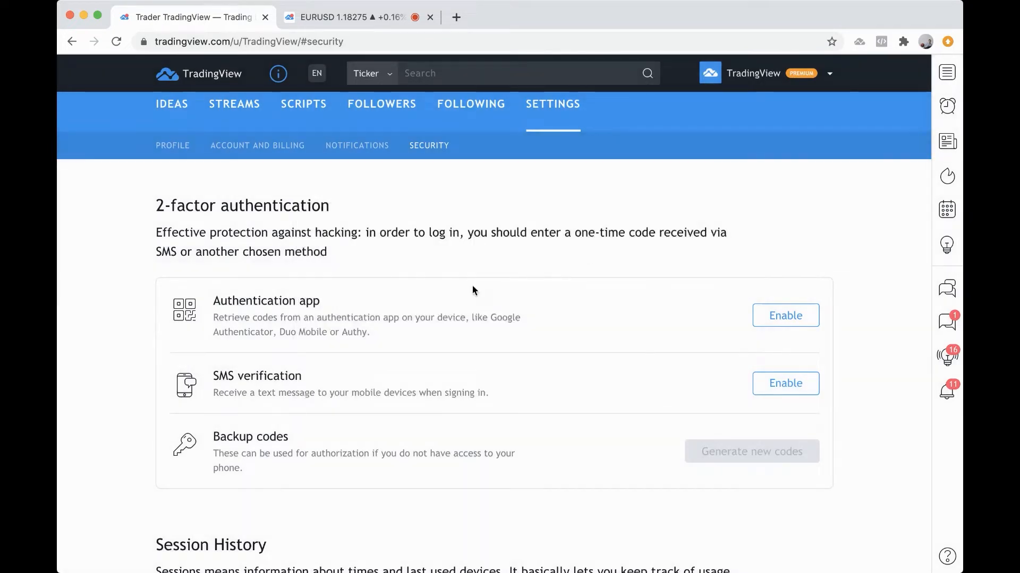
{"action": "scroll", "scroll_direction": "up", "scroll_amount": 3}
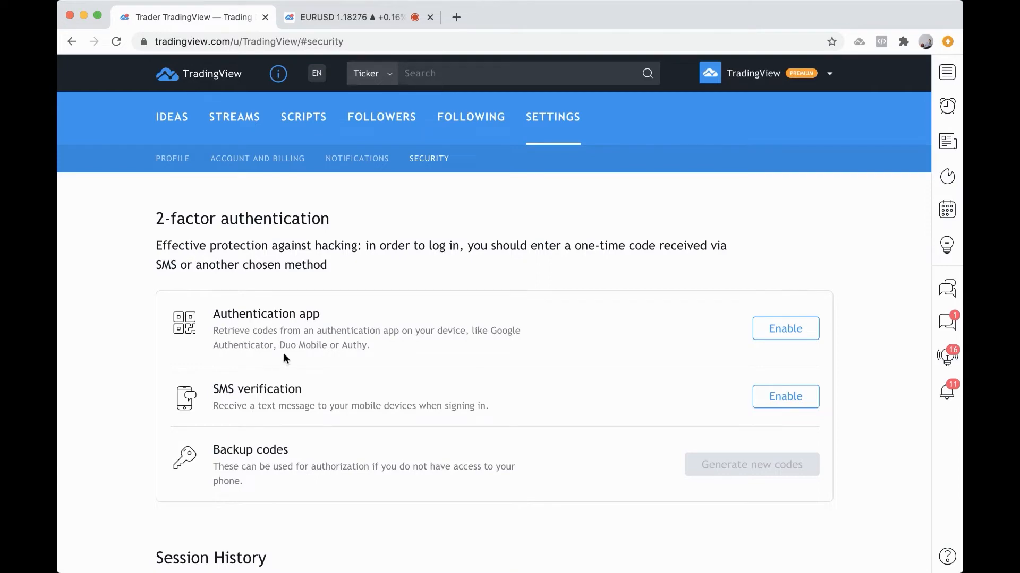
{"action": "left_click", "coordinate": [345, 17]}
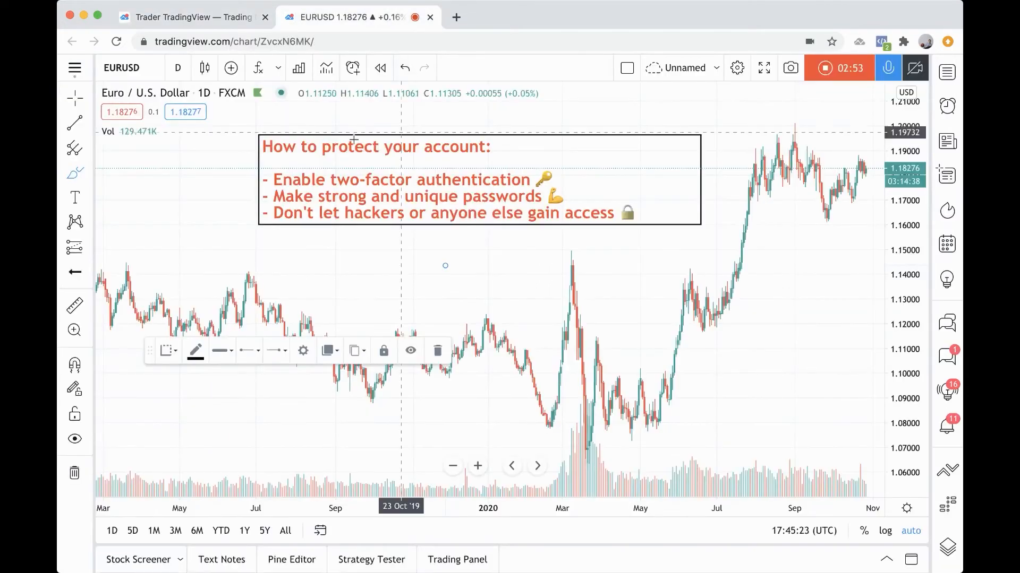
{"action": "mouse_move", "coordinate": [400, 180]}
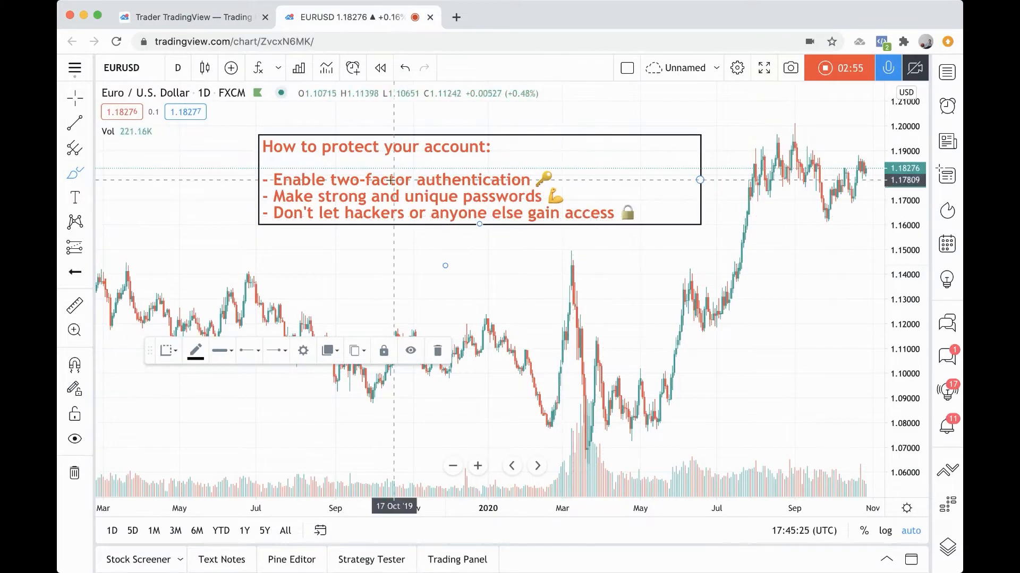
{"action": "mouse_move", "coordinate": [139, 174]}
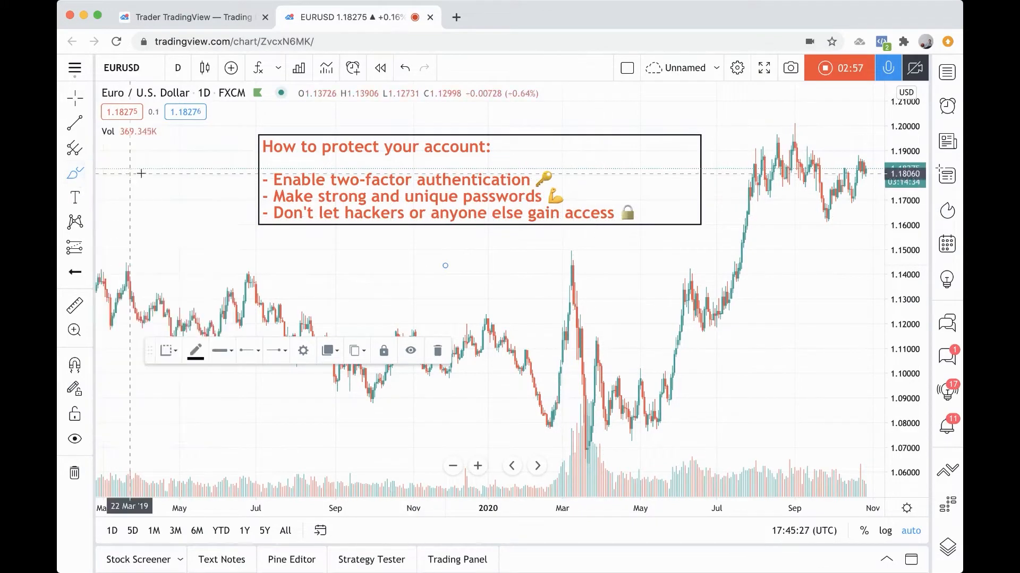
{"action": "mouse_move", "coordinate": [597, 191]}
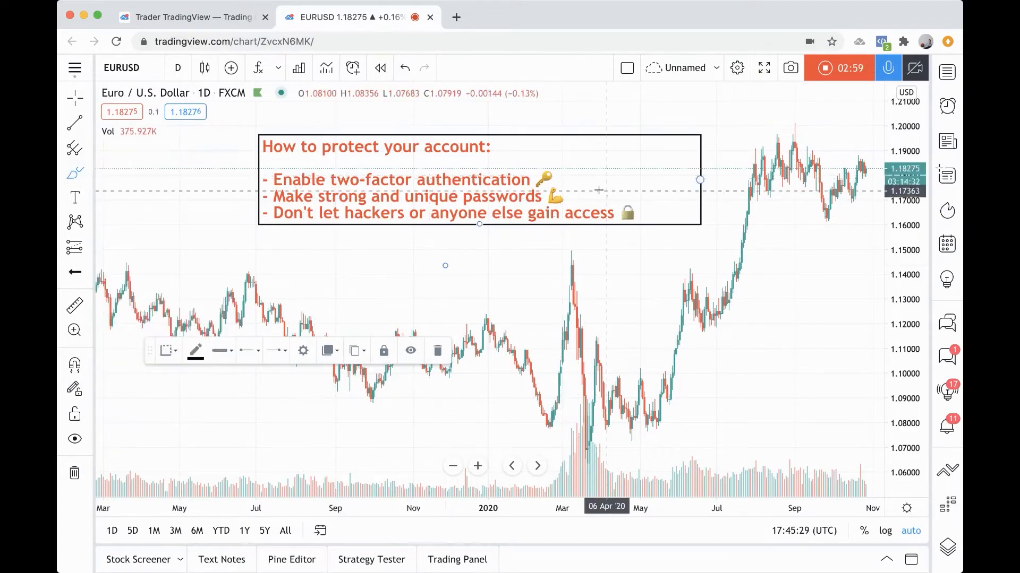
{"action": "mouse_move", "coordinate": [576, 197]}
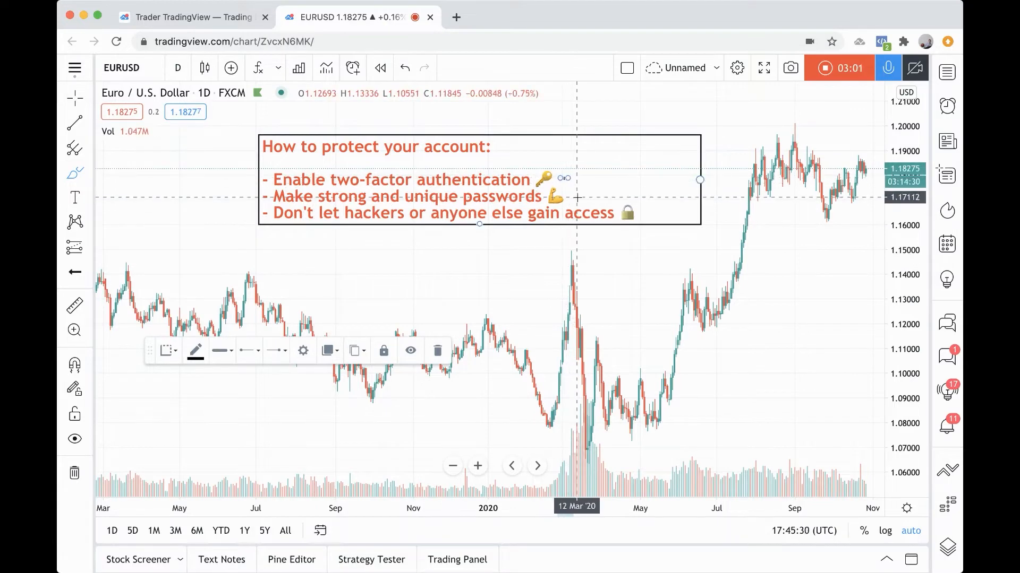
{"action": "mouse_move", "coordinate": [501, 221]}
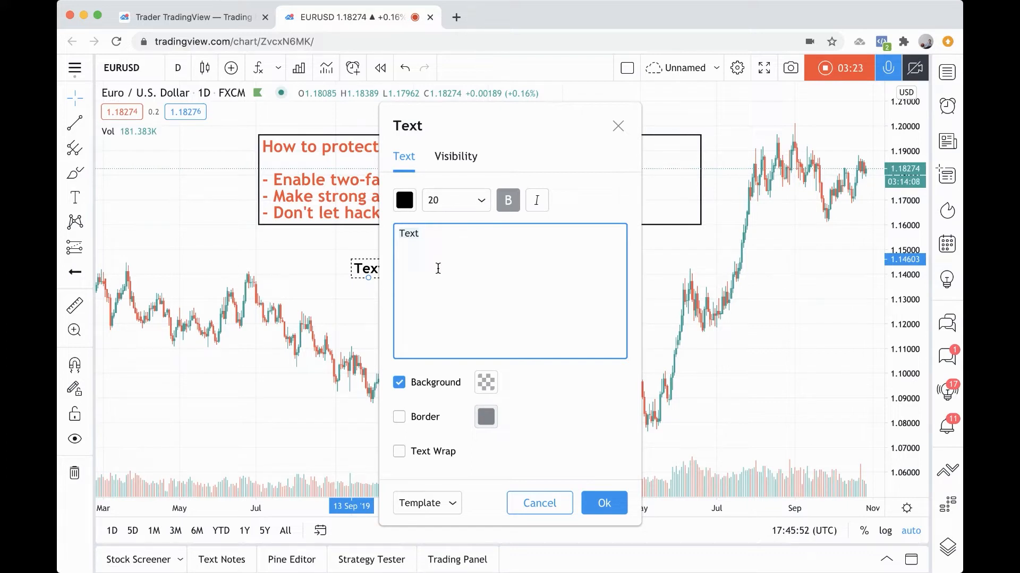
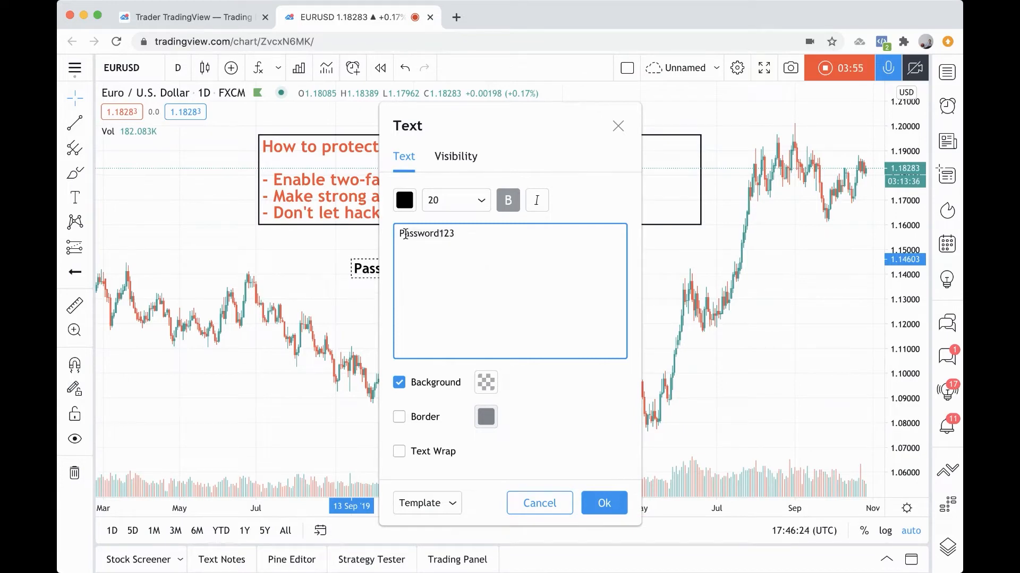
{"action": "left_click", "coordinate": [602, 503]}
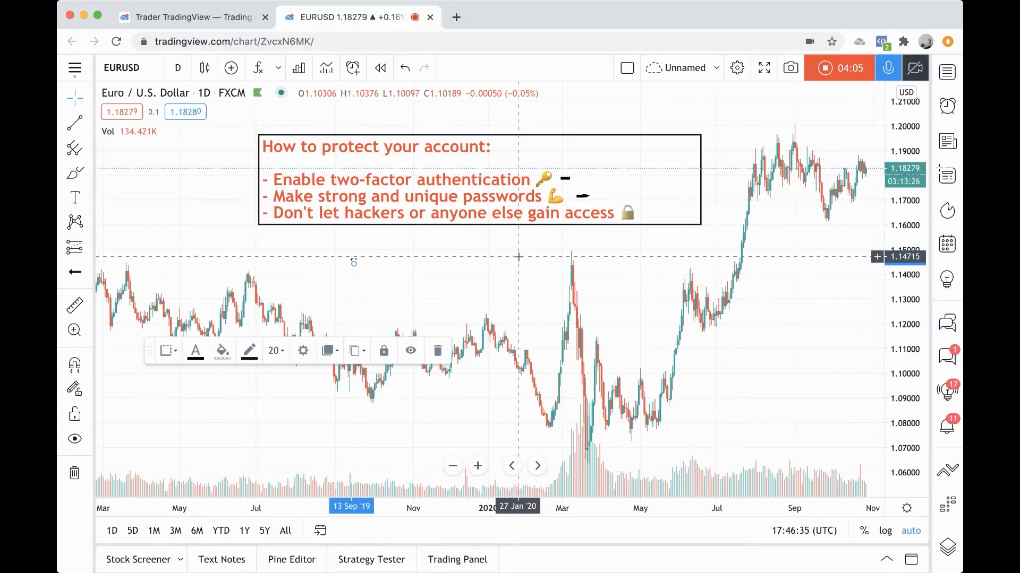
{"action": "mouse_move", "coordinate": [458, 213]}
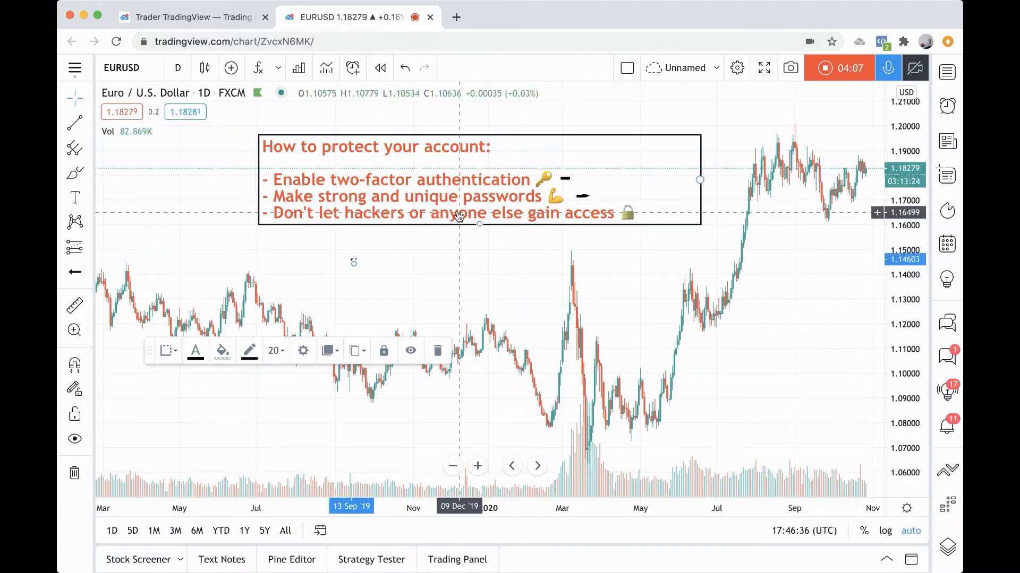
{"action": "mouse_move", "coordinate": [579, 209]}
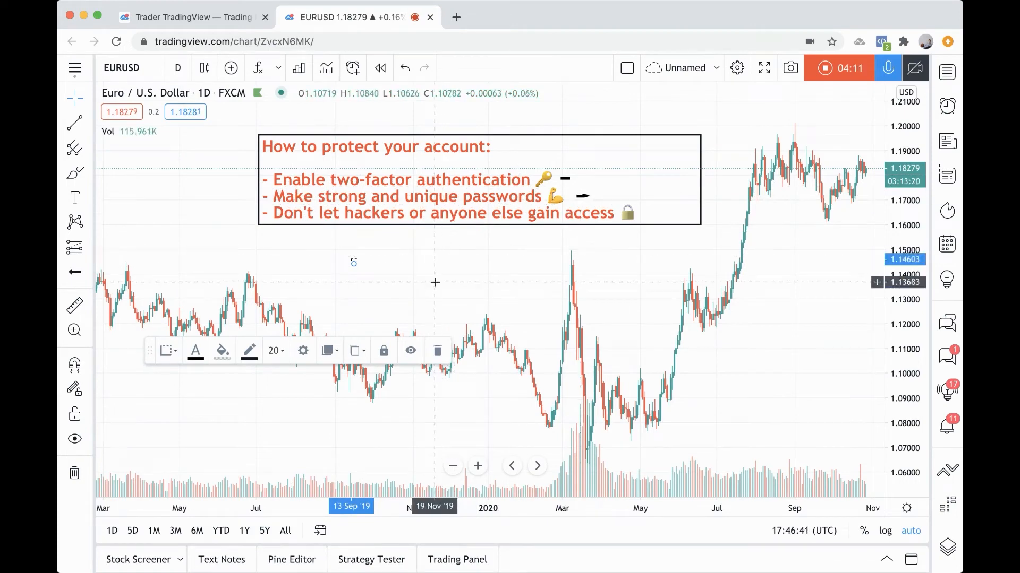
{"action": "mouse_move", "coordinate": [121, 177]}
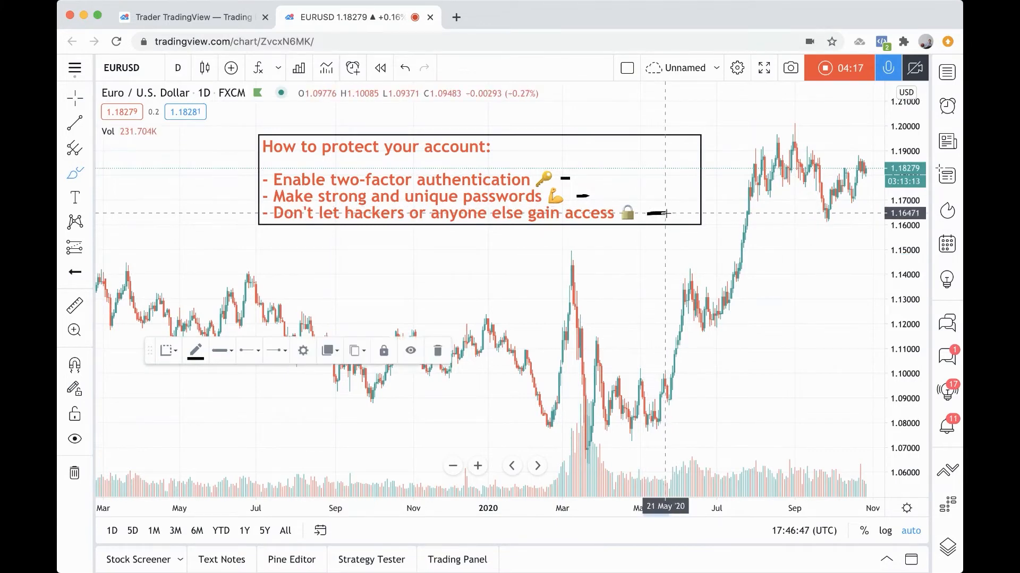
{"action": "mouse_move", "coordinate": [617, 244]}
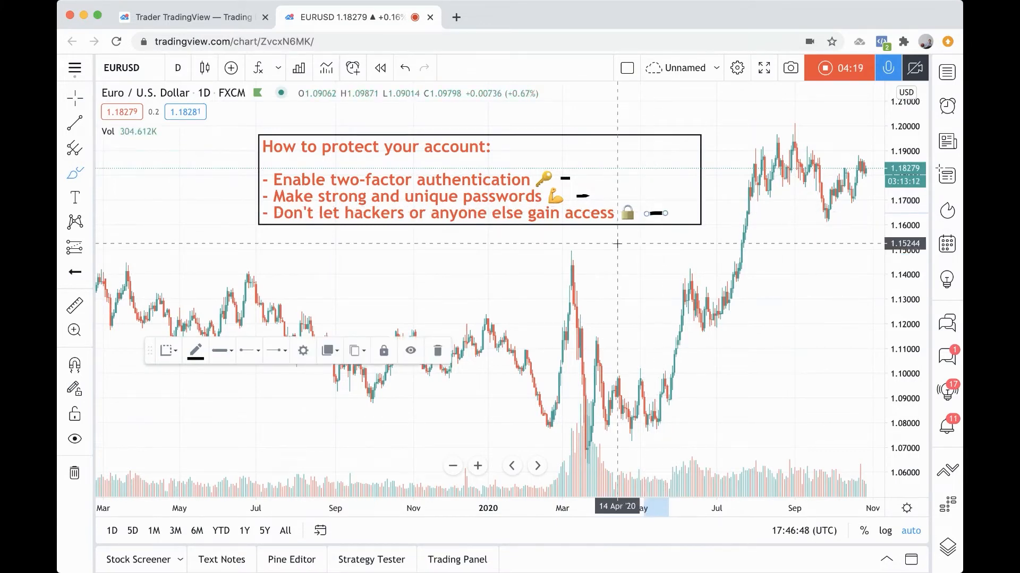
{"action": "mouse_move", "coordinate": [568, 244]}
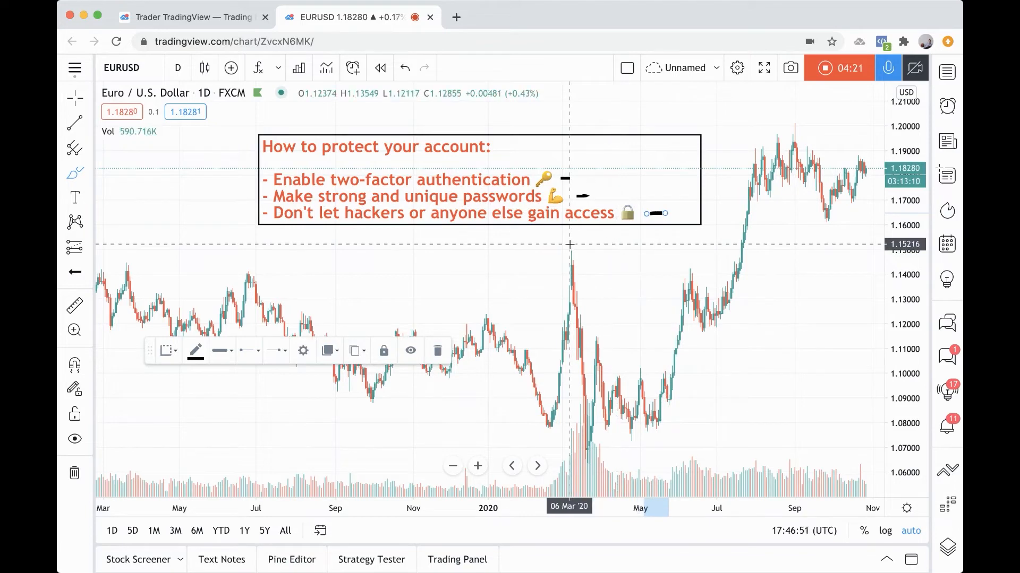
{"action": "mouse_move", "coordinate": [544, 235]}
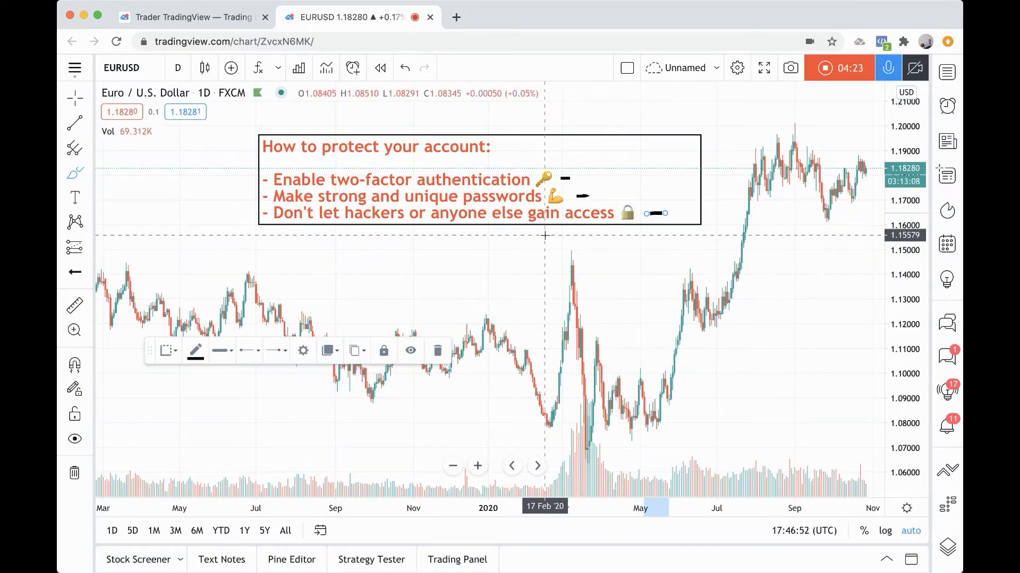
{"action": "mouse_move", "coordinate": [455, 195]}
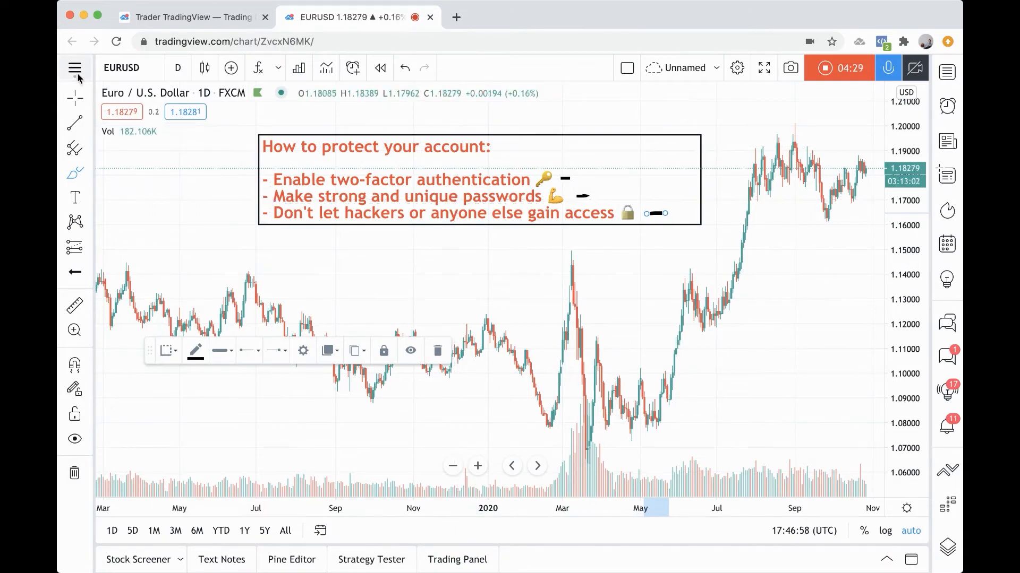
Step: Open the main menu and go to Profile Settings
{"action": "left_click", "coordinate": [74, 67]}
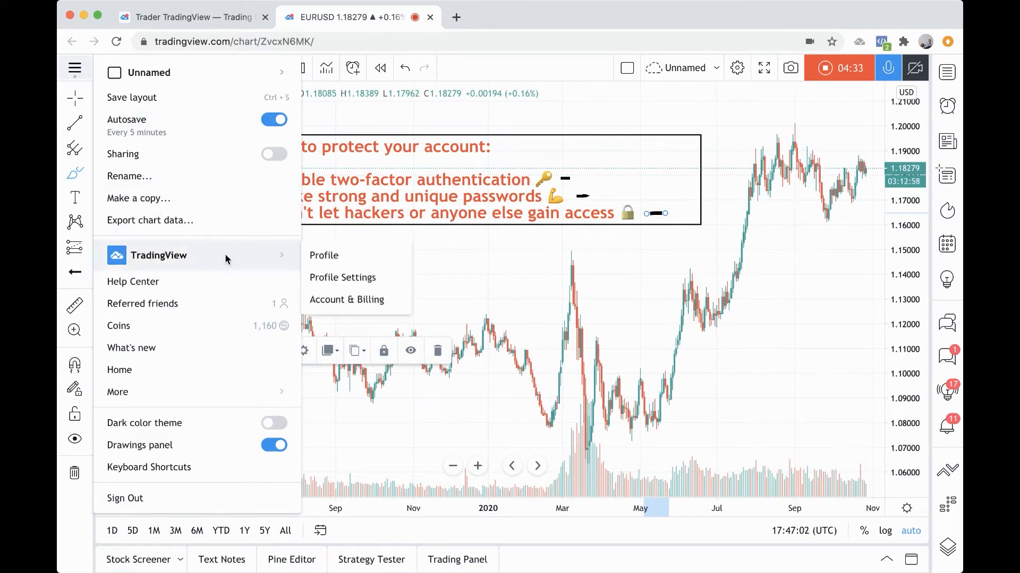
{"action": "left_click", "coordinate": [342, 278]}
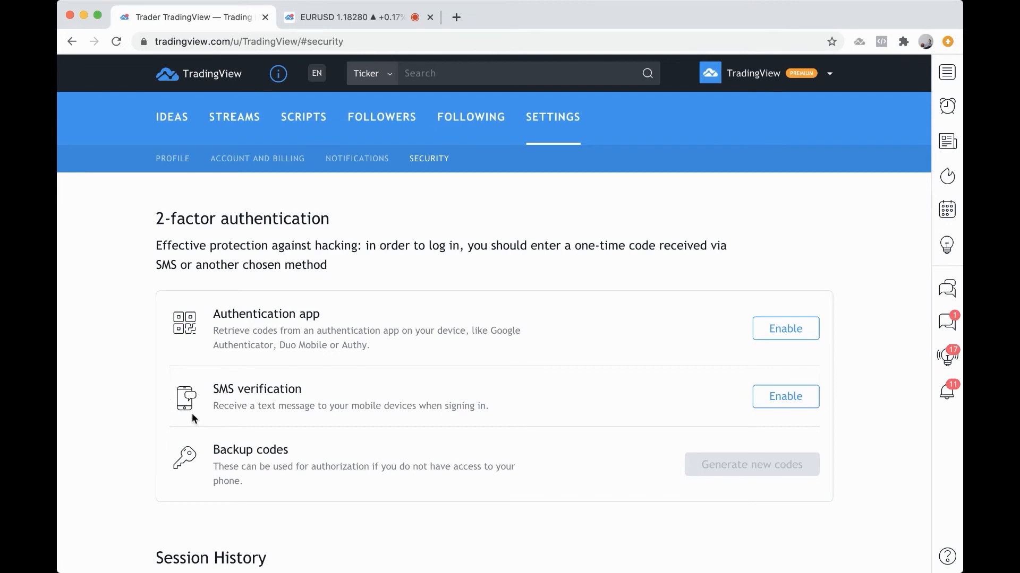
{"action": "mouse_move", "coordinate": [454, 427]}
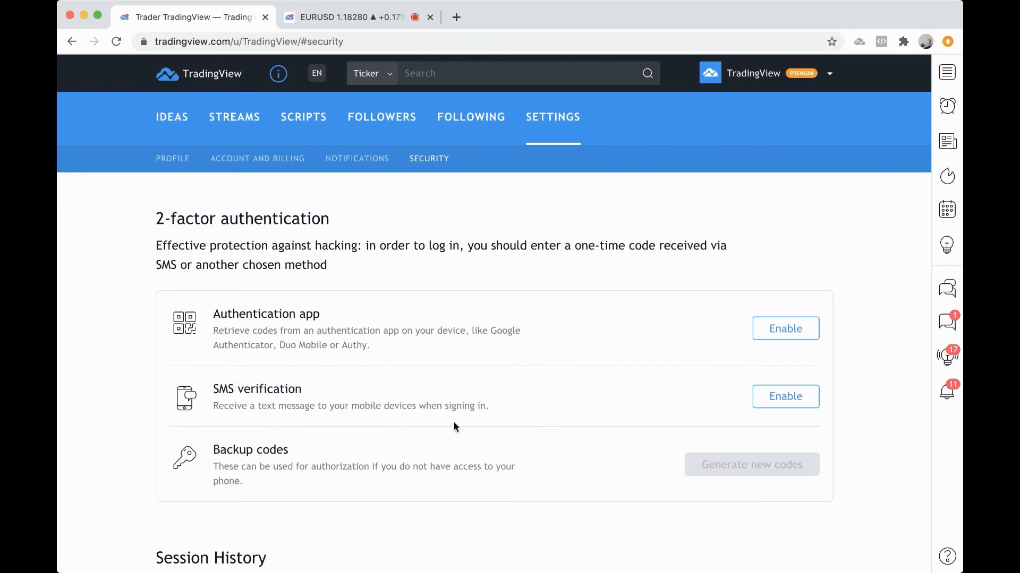
{"action": "mouse_move", "coordinate": [491, 425]}
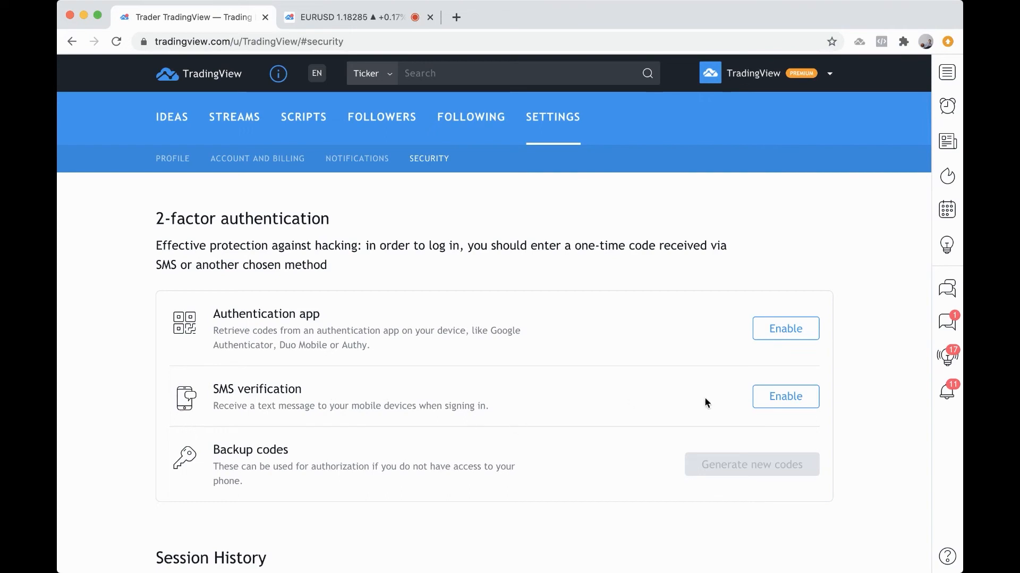
{"action": "left_click", "coordinate": [785, 396]}
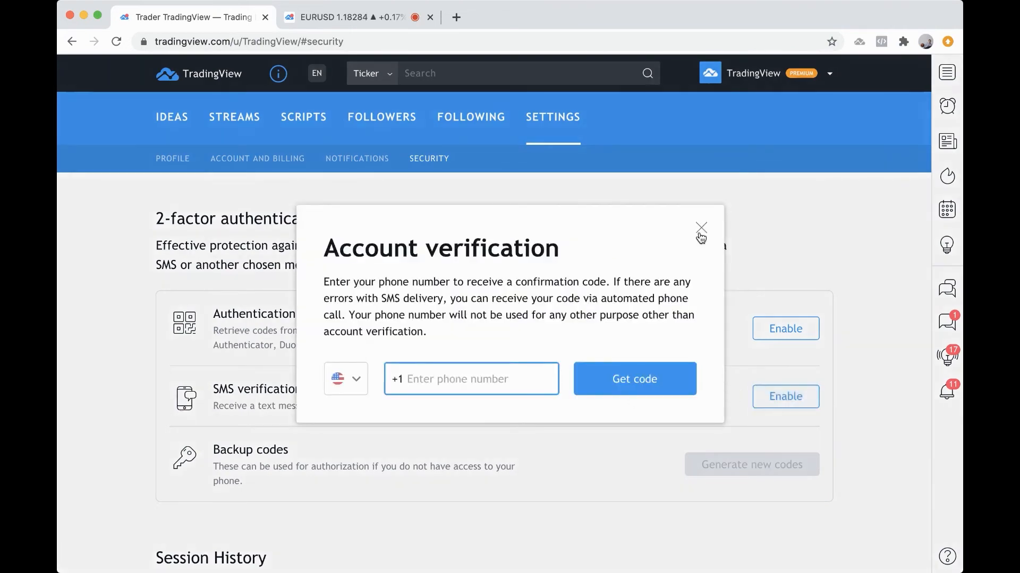
{"action": "left_click", "coordinate": [701, 229]}
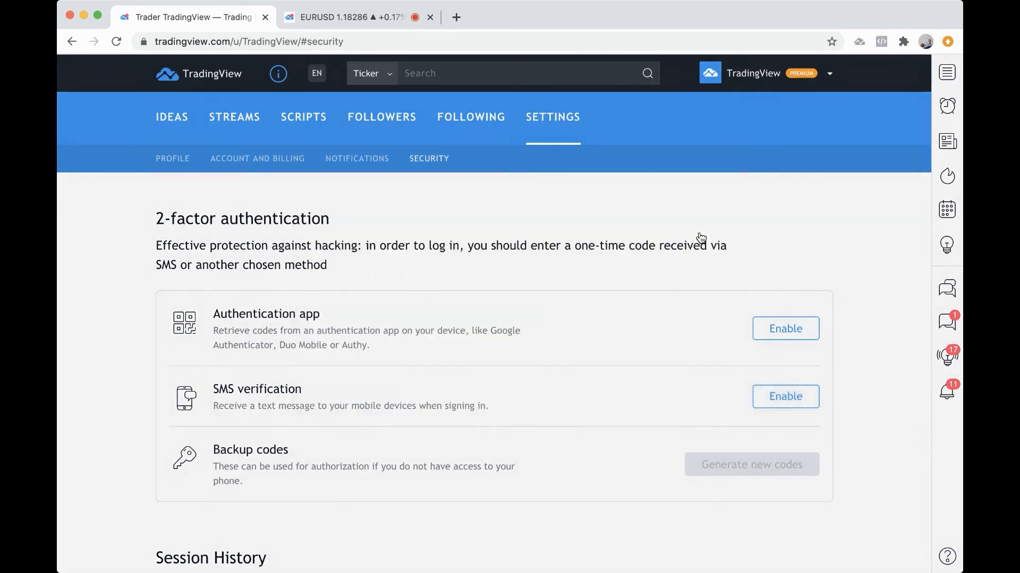
{"action": "mouse_move", "coordinate": [342, 398]}
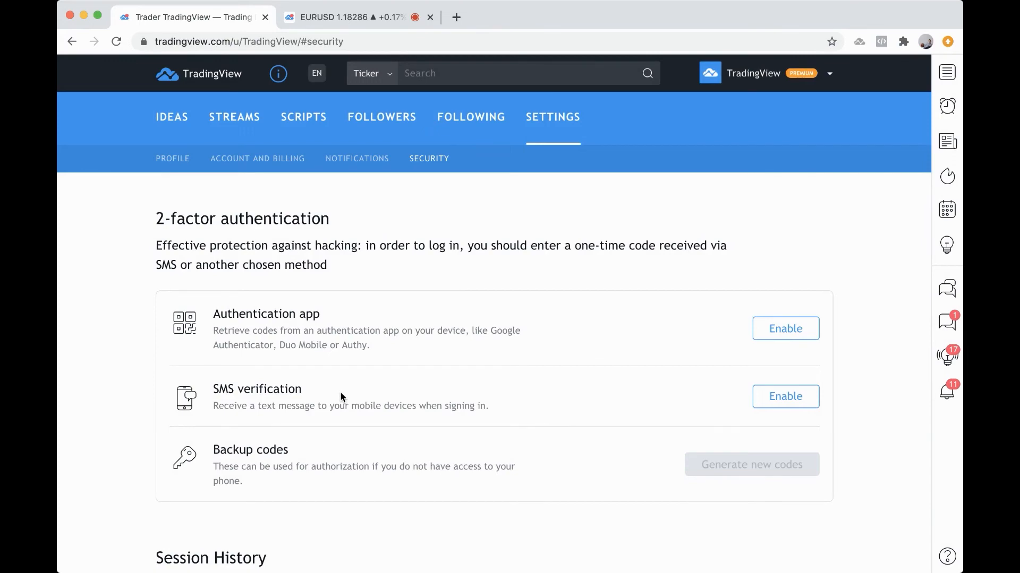
{"action": "scroll", "scroll_direction": "up", "scroll_amount": 3}
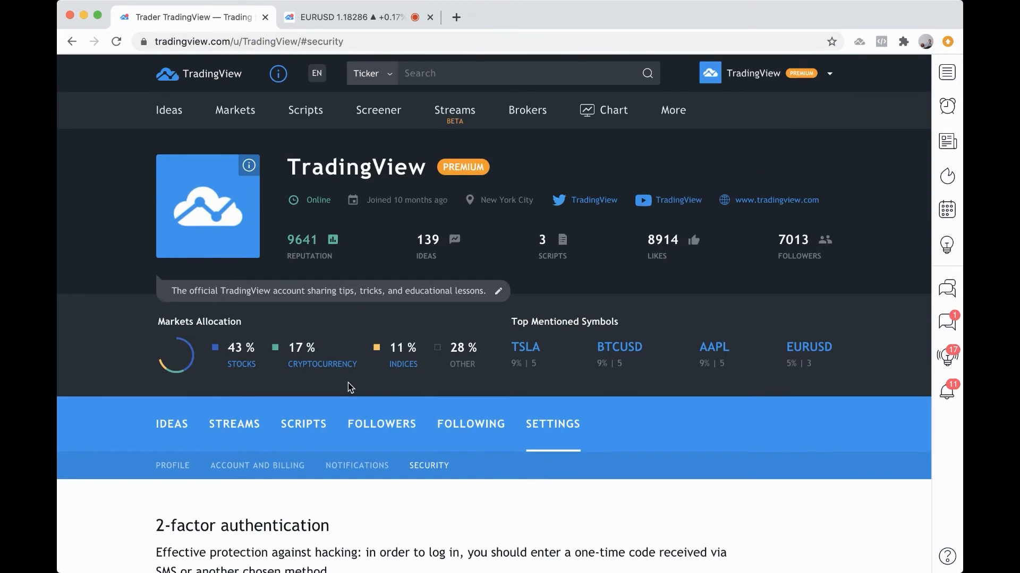
Step: Browse the profile's Ideas and Scripts, revisit Settings > Security, then return to the EURUSD chart
{"action": "left_click", "coordinate": [171, 424]}
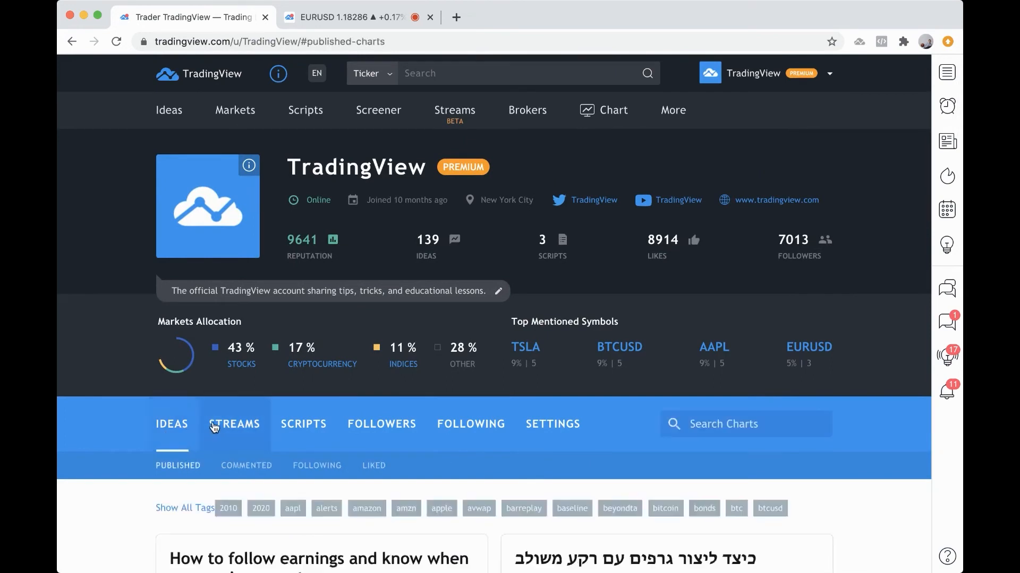
{"action": "left_click", "coordinate": [303, 424]}
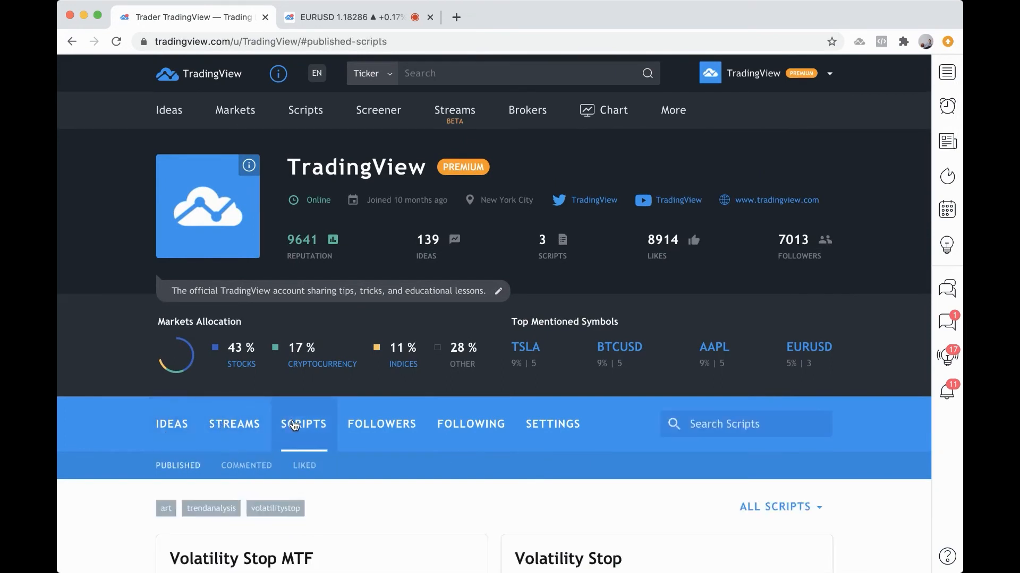
{"action": "mouse_move", "coordinate": [345, 191]}
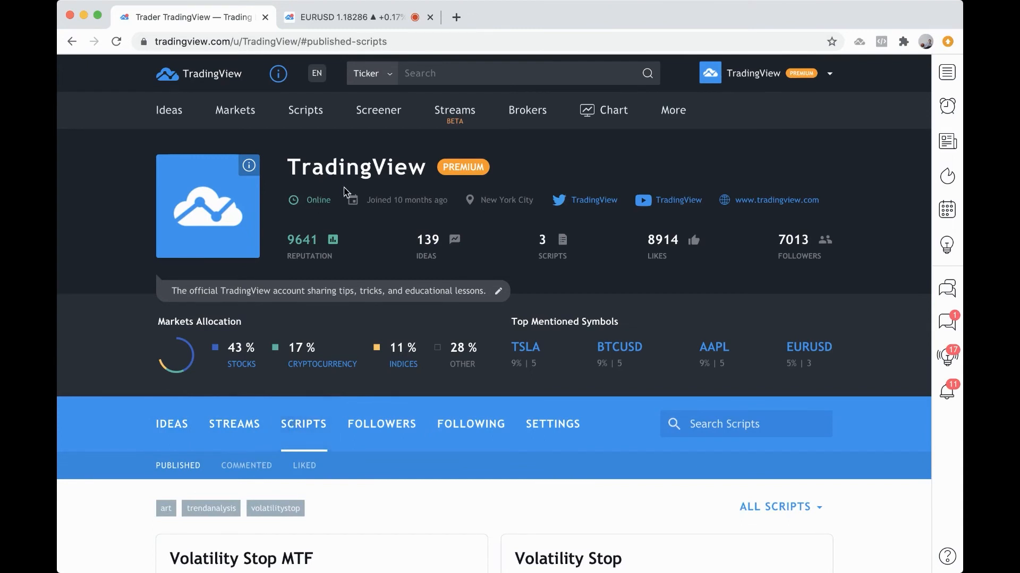
{"action": "mouse_move", "coordinate": [463, 167]}
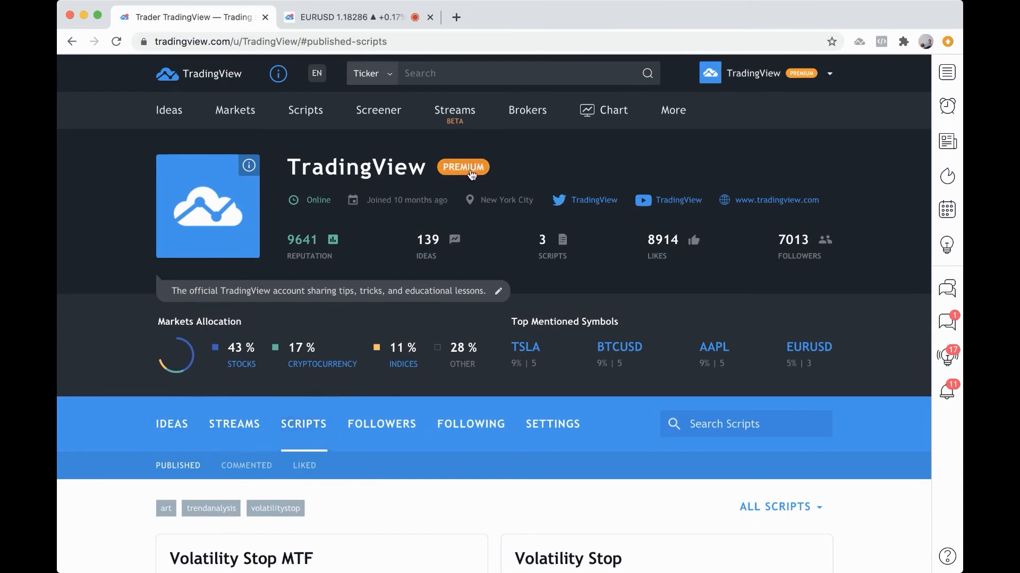
{"action": "mouse_move", "coordinate": [462, 168]}
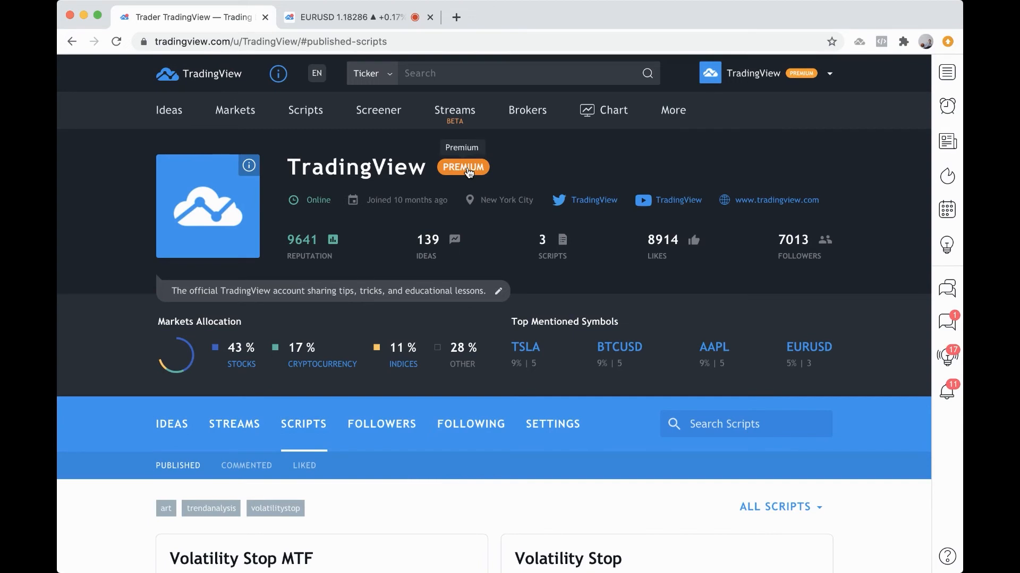
{"action": "left_click", "coordinate": [551, 424]}
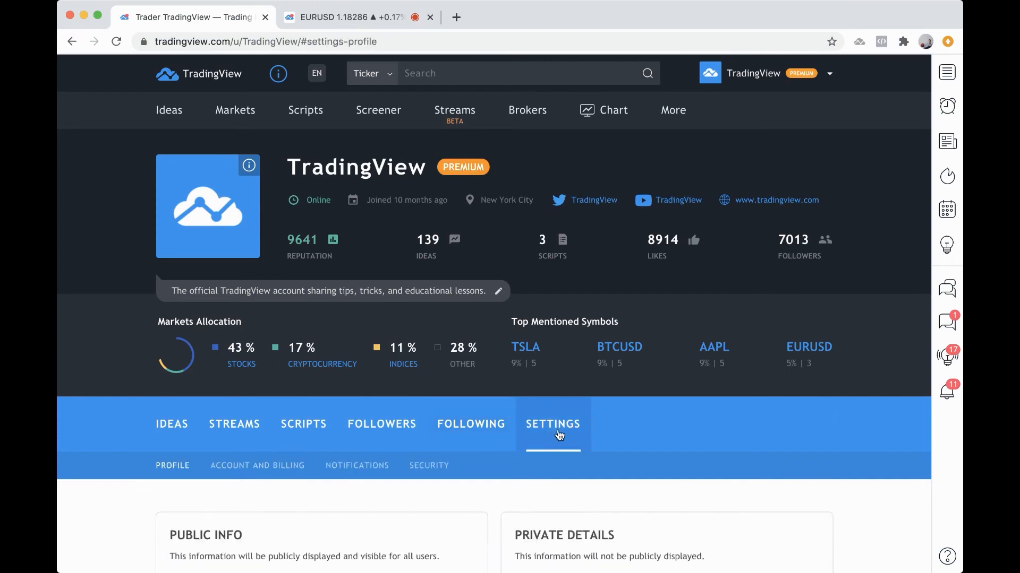
{"action": "left_click", "coordinate": [428, 465]}
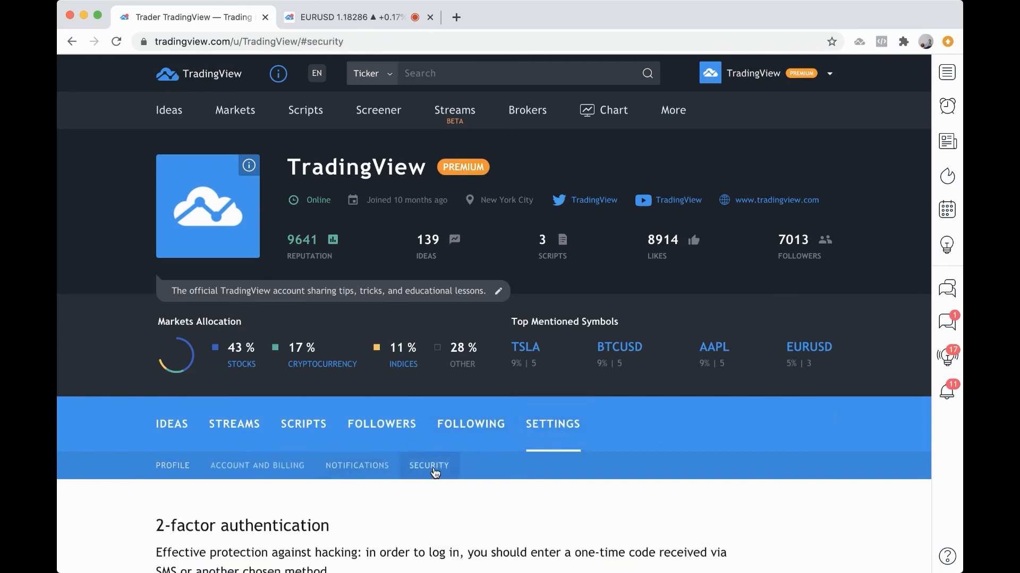
{"action": "scroll", "scroll_direction": "down", "scroll_amount": 3}
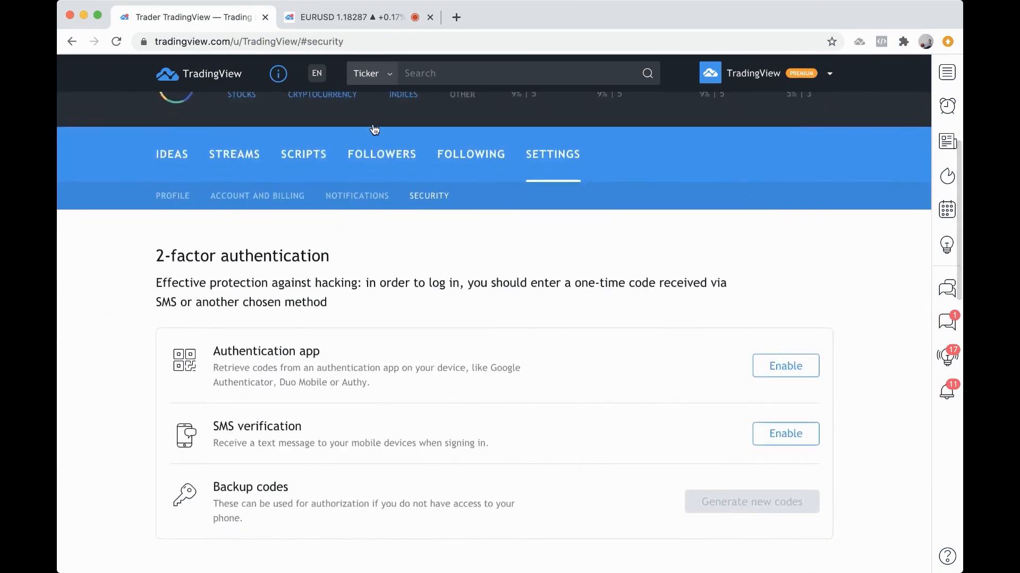
{"action": "left_click", "coordinate": [344, 17]}
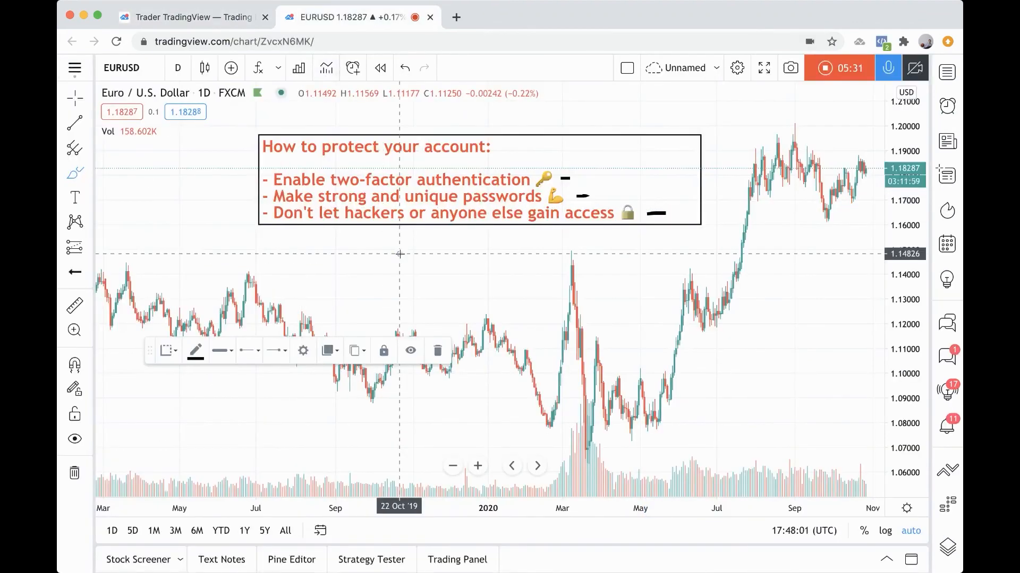
{"action": "mouse_move", "coordinate": [576, 277]}
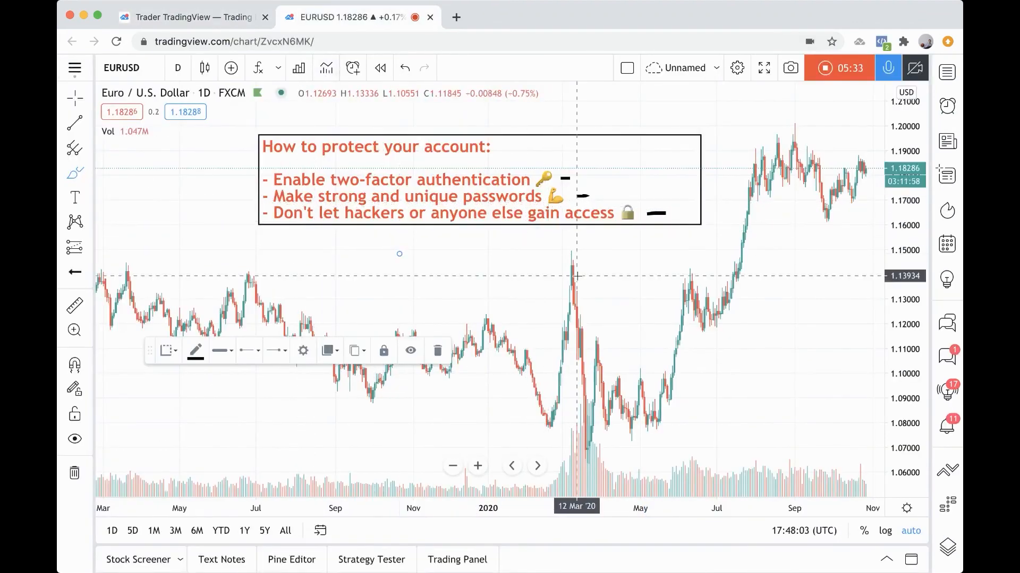